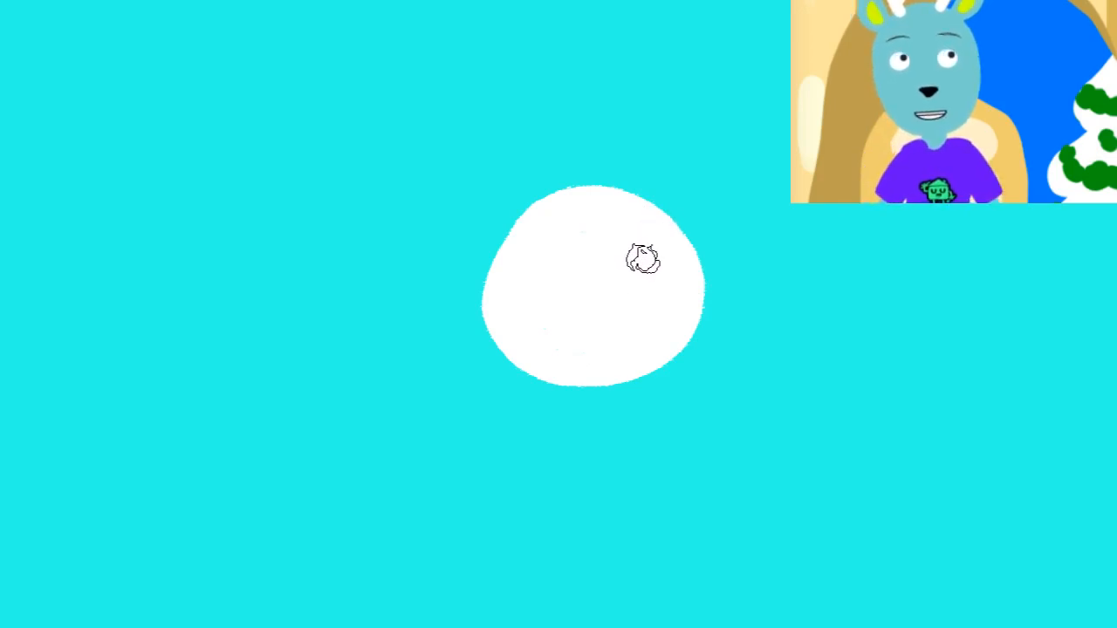
Step: Paint a white finger extending upward from the white circle
drag(646, 218, 668, 96)
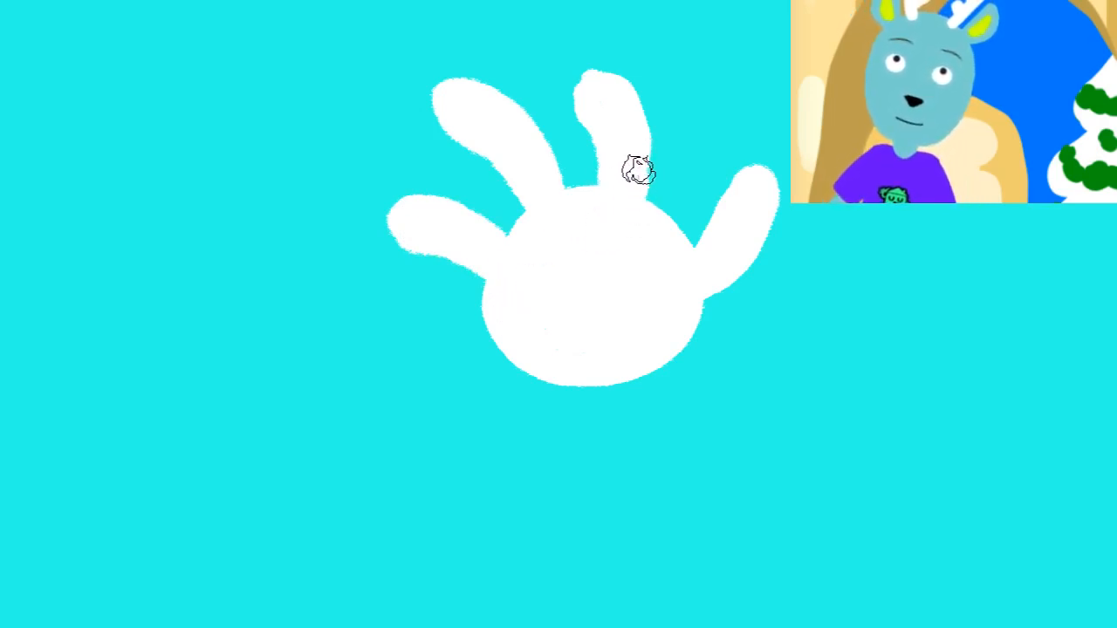
mouse_move(615, 336)
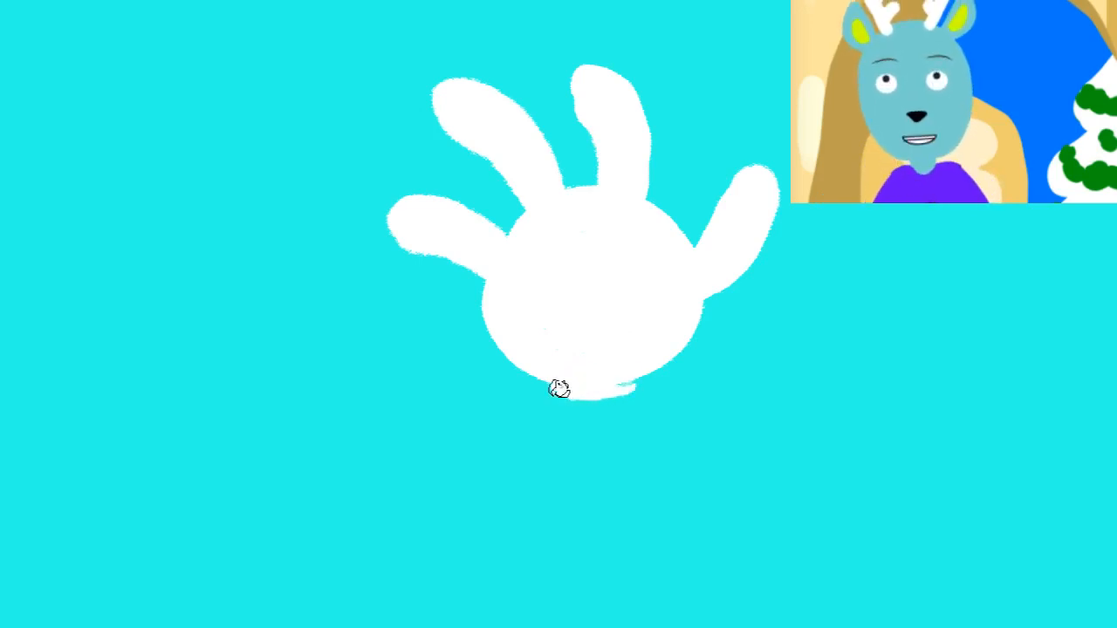
Step: Brush a white cuff band beneath the glove's palm circle
drag(558, 389, 666, 366)
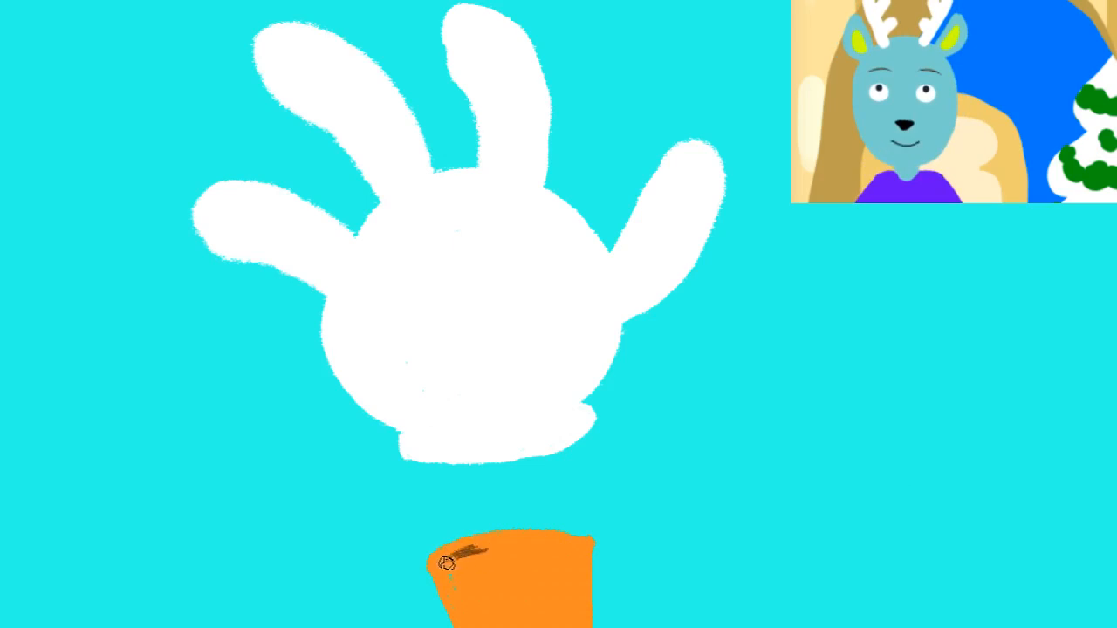
Step: Fill in the brown rim inside the orange basket
drag(446, 563, 574, 550)
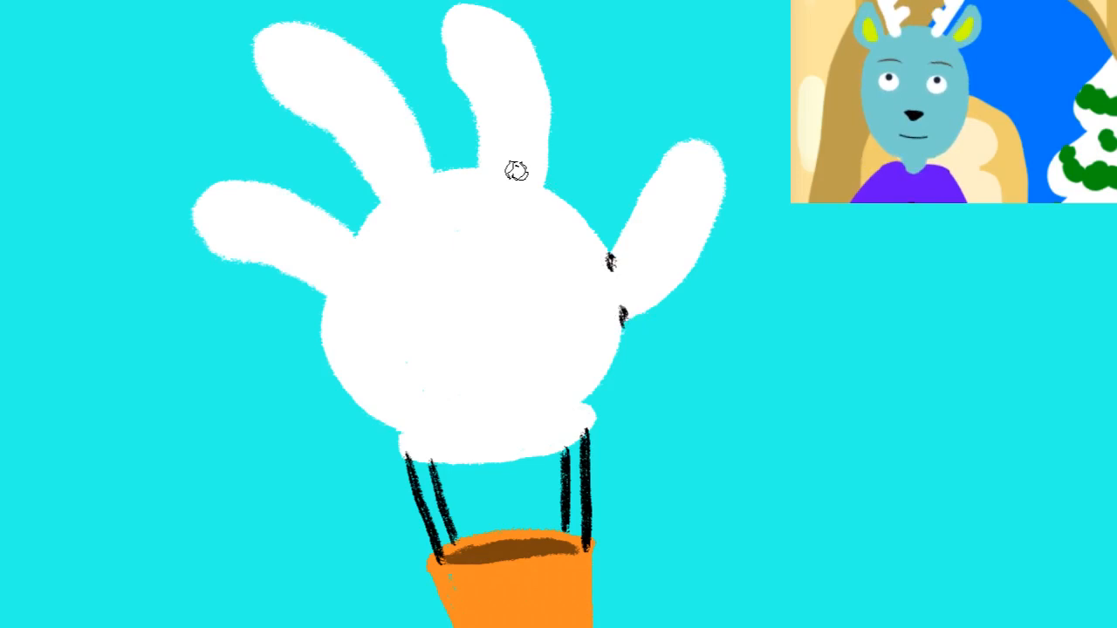
Step: Paint a black stitch mark along the palm edge
drag(519, 178, 414, 194)
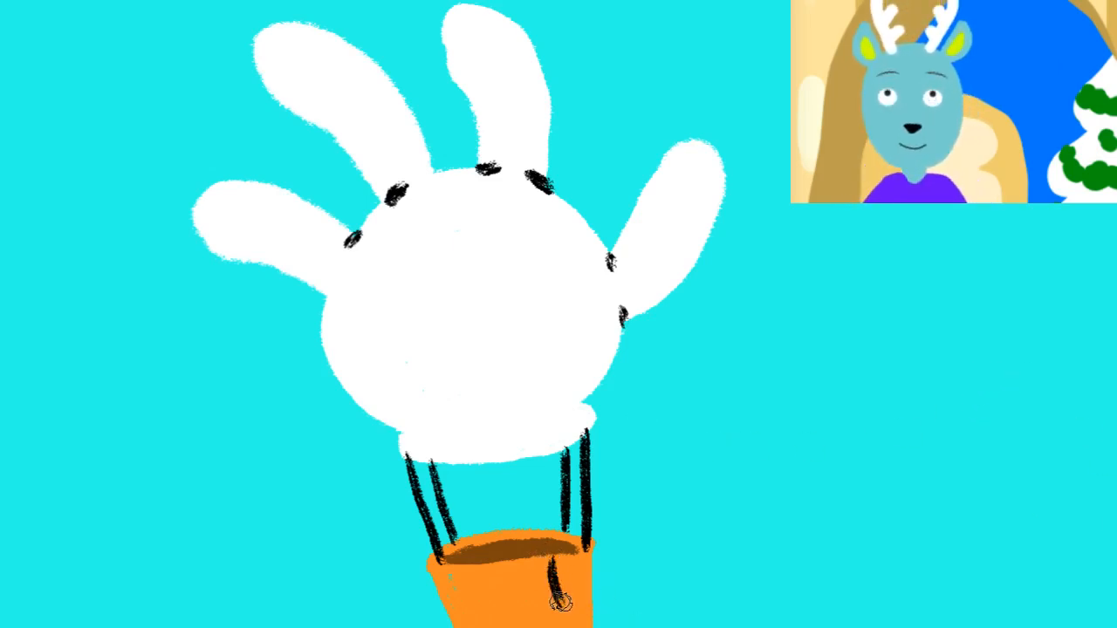
Step: Paint a dark vertical mark on the front of the basket
drag(563, 558, 558, 620)
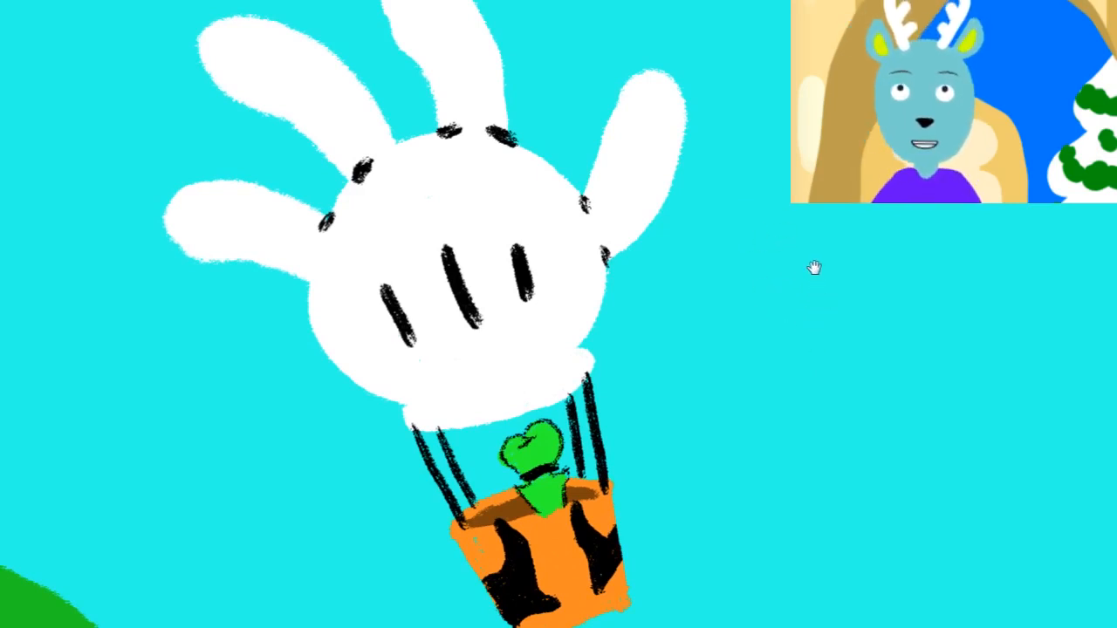
Step: Draw a black horizontal stroke in the sky right of the balloon
drag(725, 214, 864, 218)
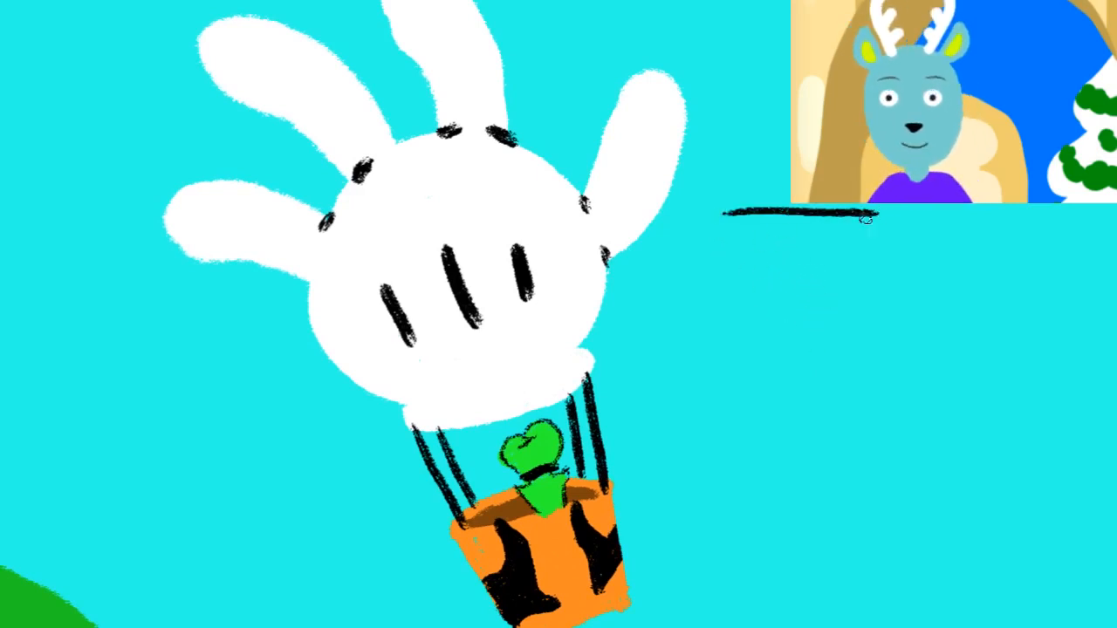